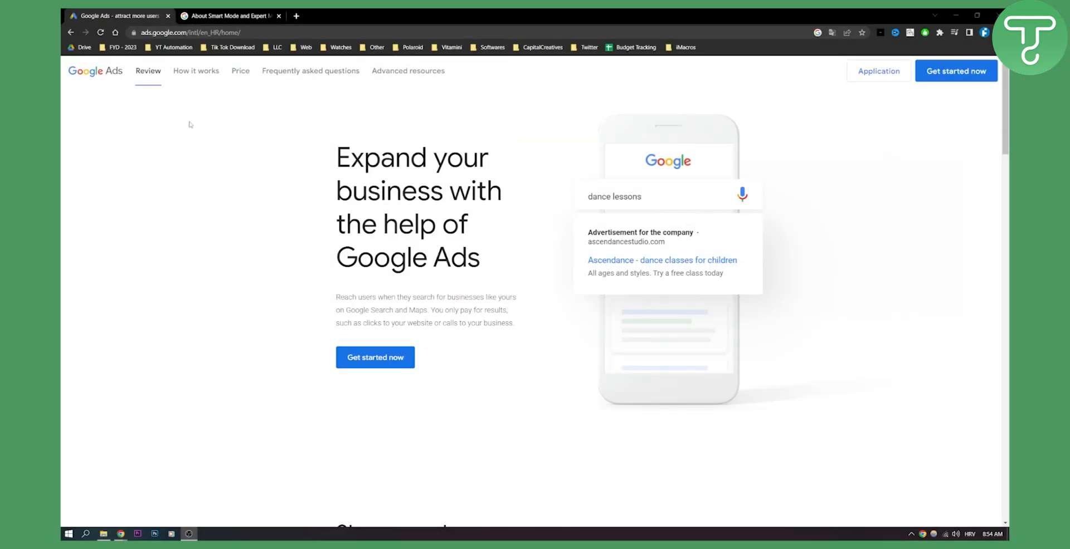
pyautogui.moveTo(224, 132)
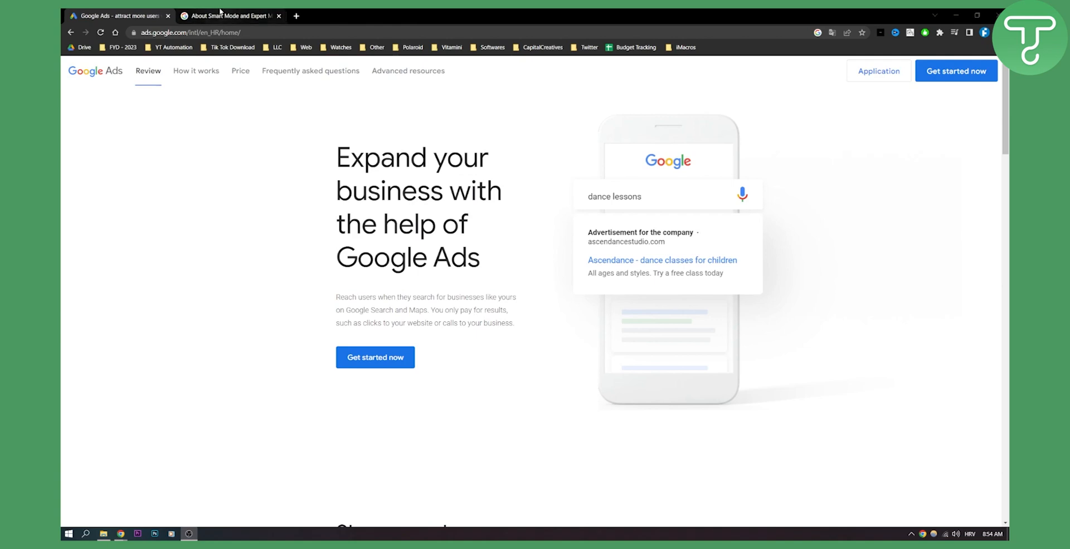
# Open the 'About Smart Mode and Expert Mode' help article tab and scroll down it
pyautogui.click(229, 16)
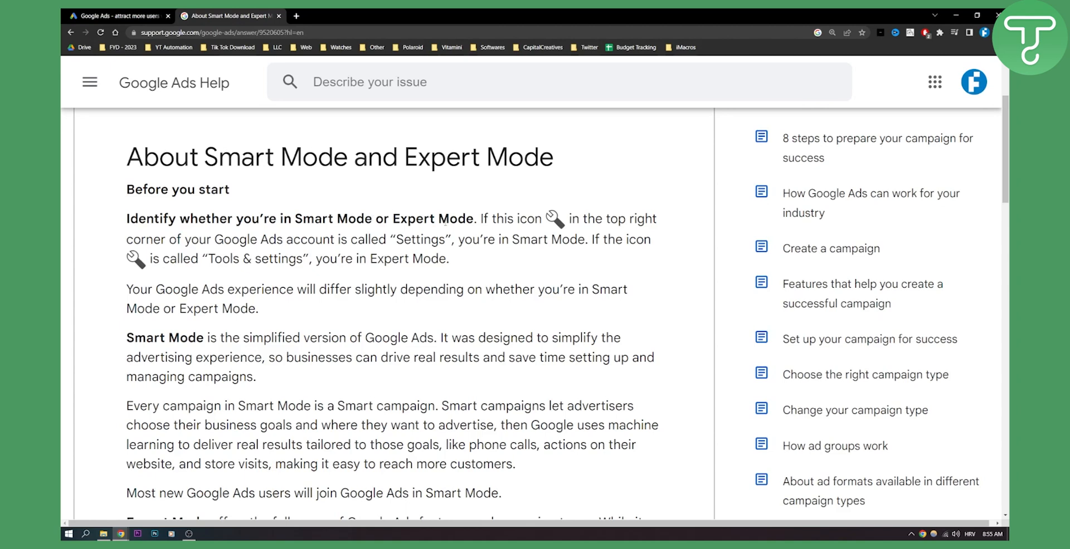
pyautogui.moveTo(479, 219); pyautogui.dragTo(563, 218)
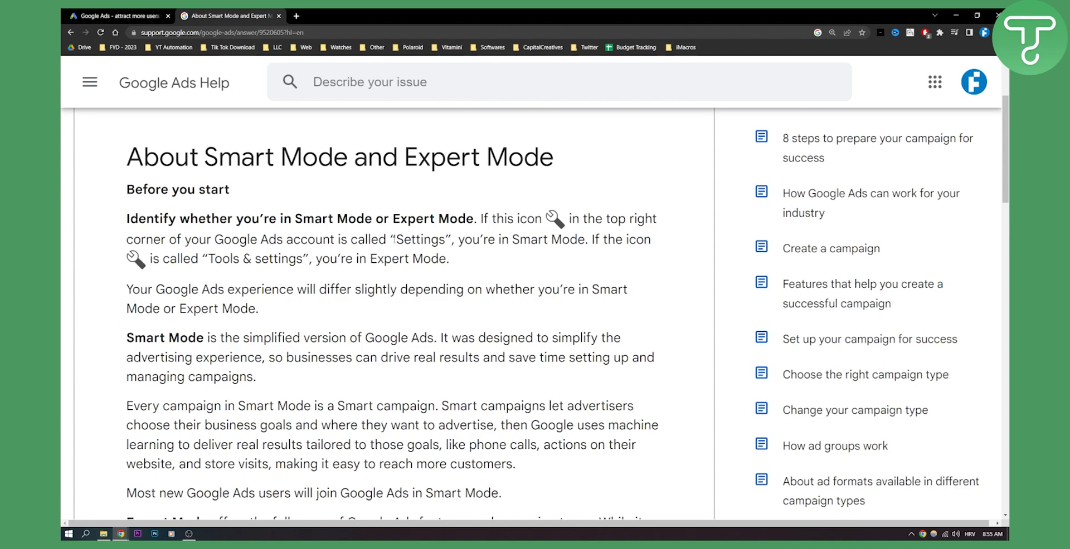
pyautogui.moveTo(535, 254)
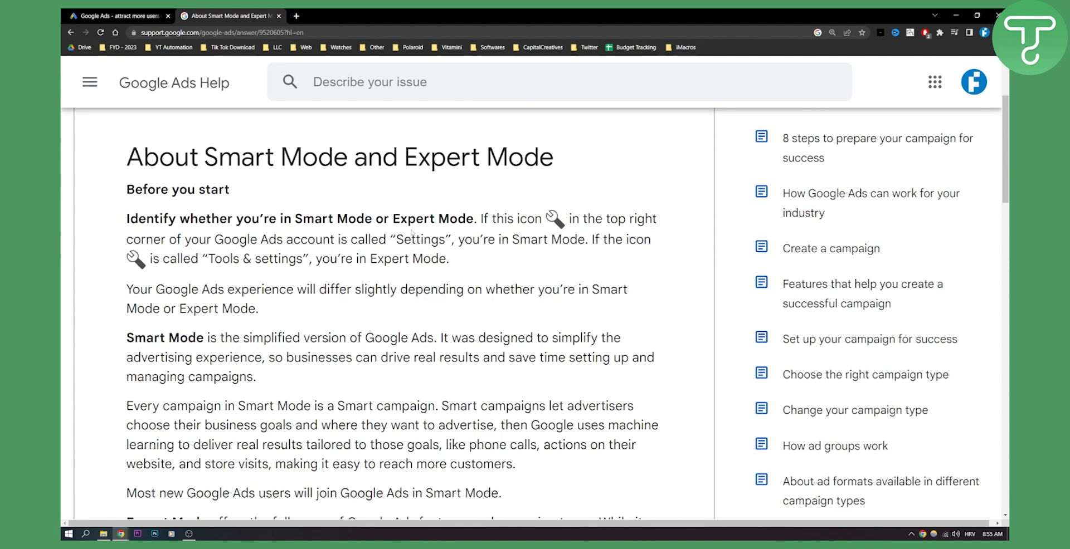
pyautogui.scroll(-3)
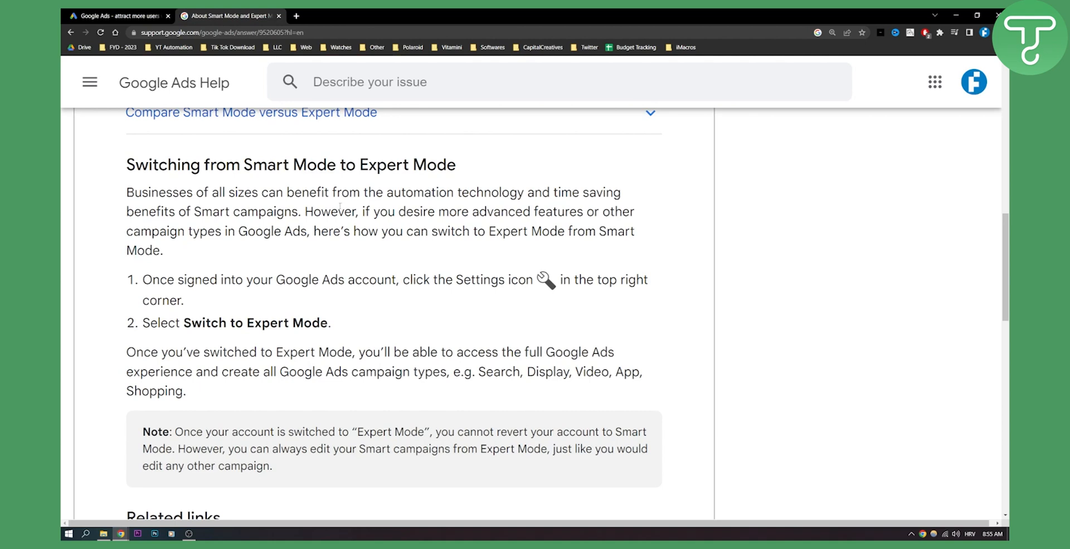
pyautogui.moveTo(329, 277)
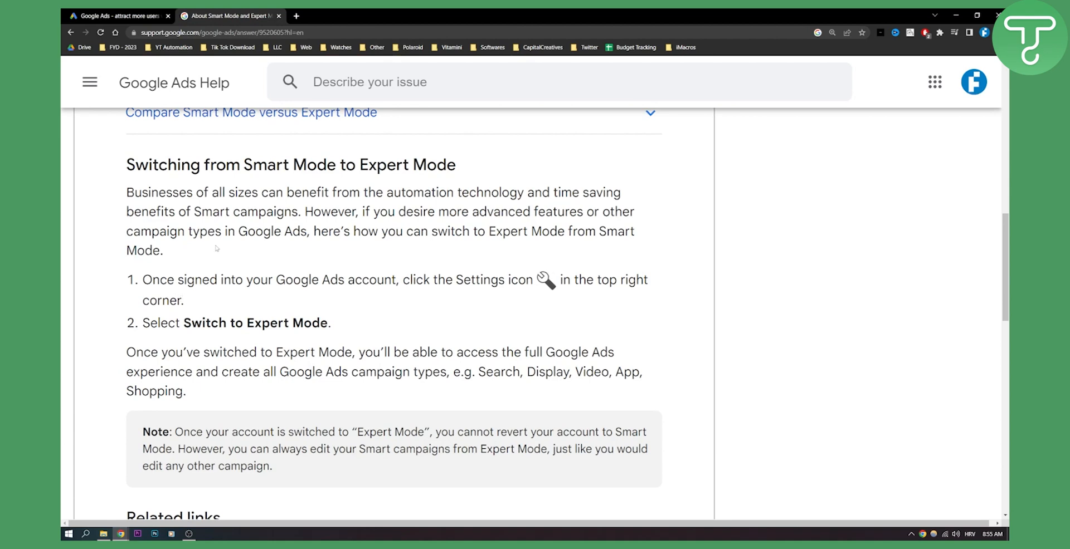
# Highlight text in the 'Switching from Smart Mode to Expert Mode' steps
pyautogui.moveTo(191, 323); pyautogui.dragTo(331, 322)
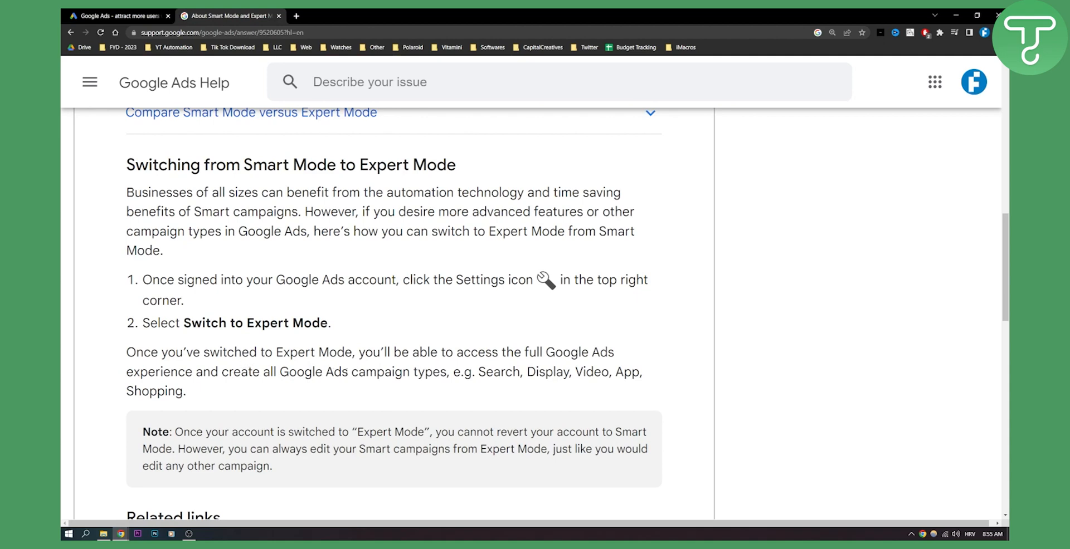
pyautogui.moveTo(525, 356)
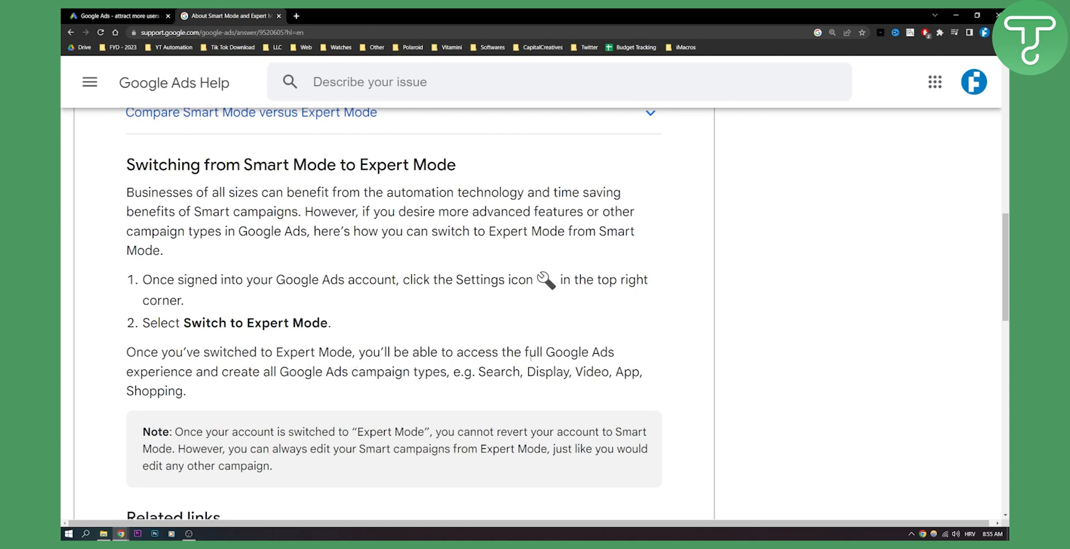